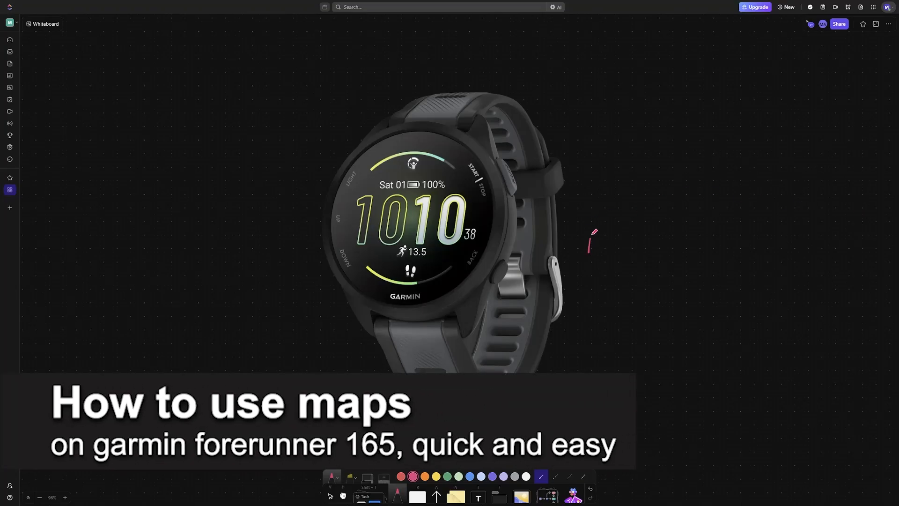
# Step: Pan the canvas from the Garmin watch photo toward the round map screenshot
pyautogui.moveTo(591, 240); pyautogui.dragTo(627, 232)
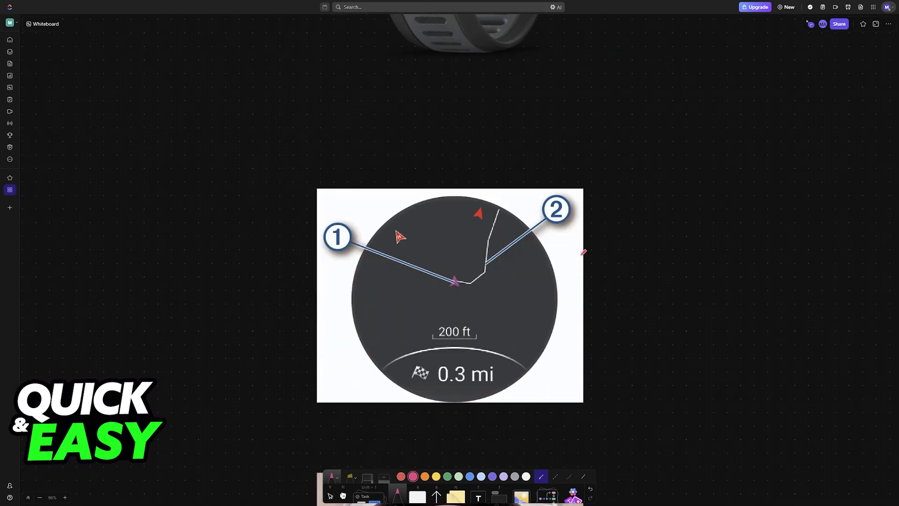
# Step: Sketch a pink oval with curved arrows beside the map screenshot as a rotating-bezel symbol
pyautogui.scroll(-3)
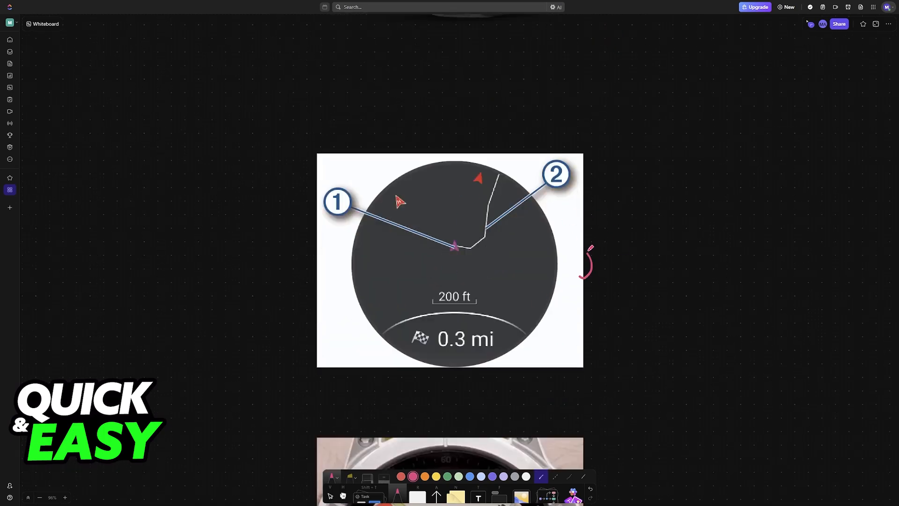
pyautogui.moveTo(589, 249); pyautogui.dragTo(584, 278)
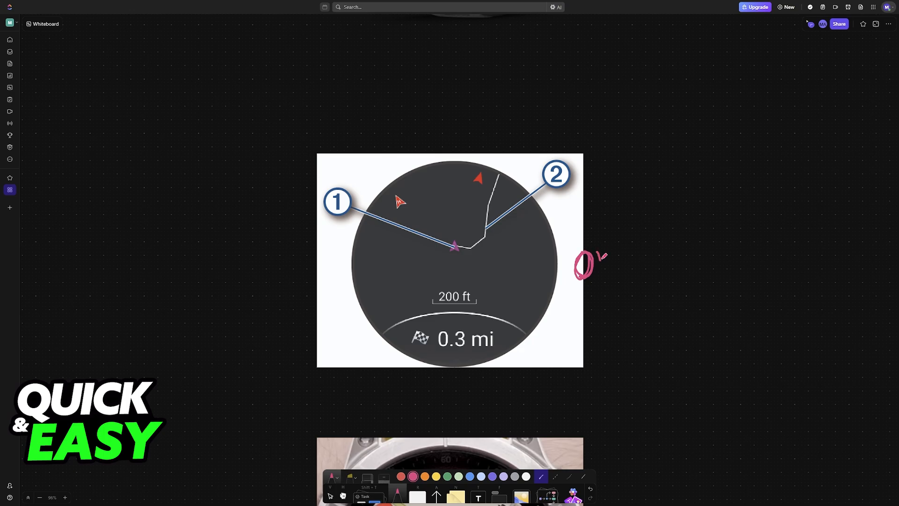
pyautogui.moveTo(601, 255); pyautogui.dragTo(596, 284)
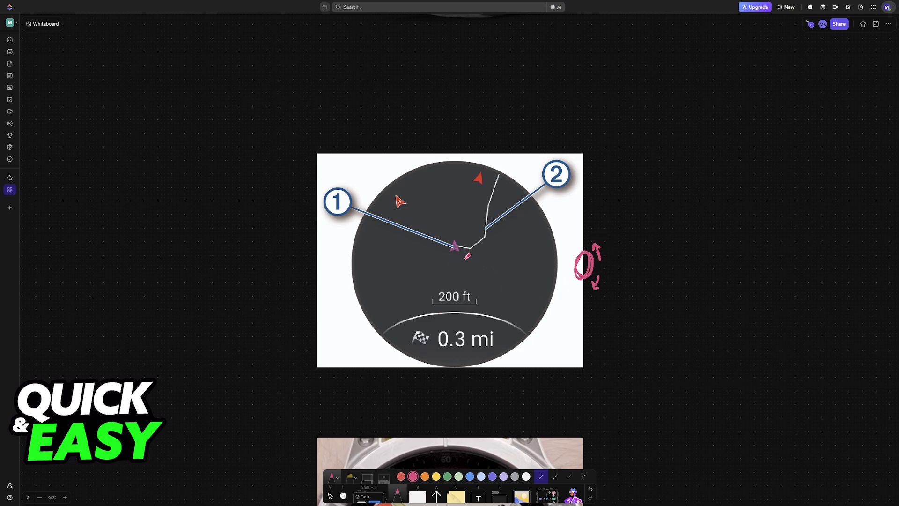
# Step: Trace the route in pink from callout 1 past callout 2
pyautogui.moveTo(454, 246); pyautogui.dragTo(492, 229)
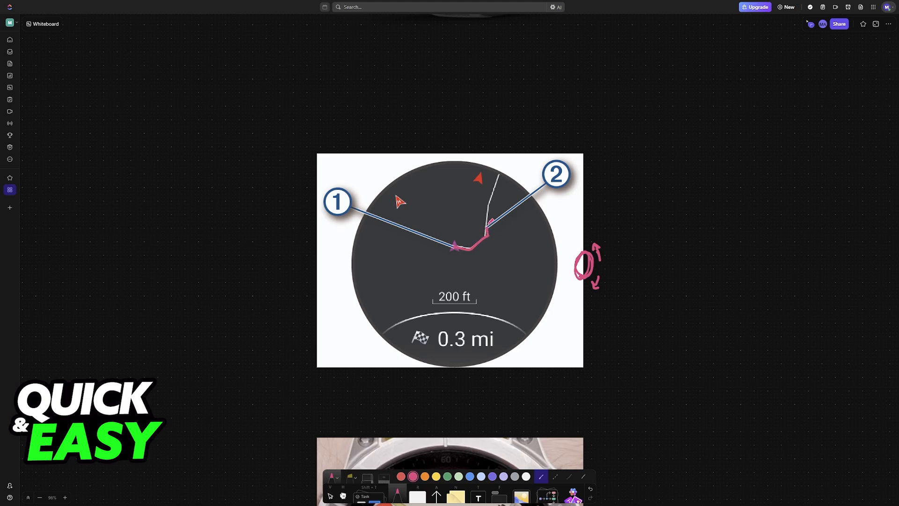
pyautogui.moveTo(487, 236); pyautogui.dragTo(497, 172)
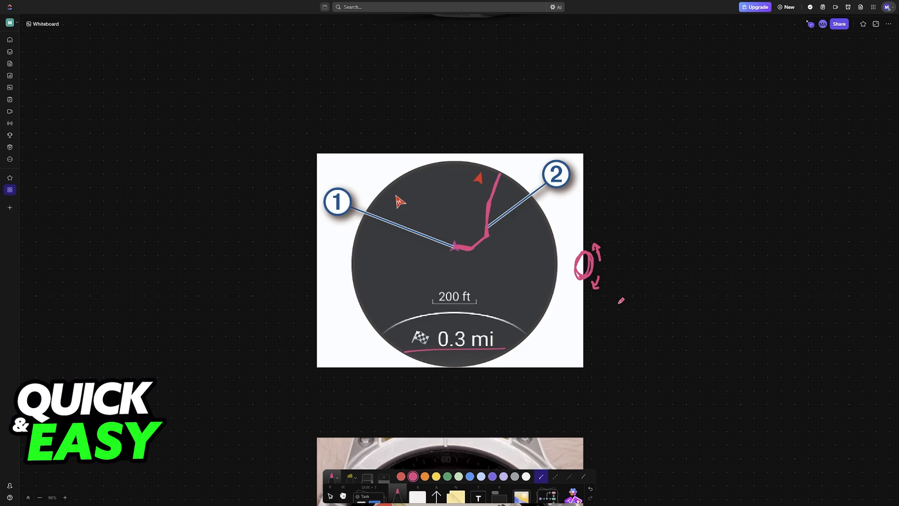
# Step: Draw a pink curved arrow along the watch's left-side dots on the street-map photo
pyautogui.scroll(-3)
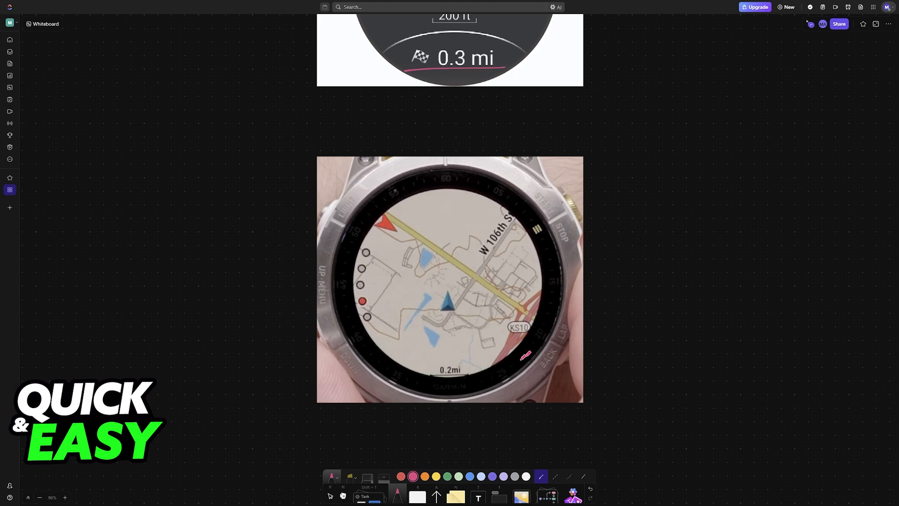
pyautogui.moveTo(356, 320)
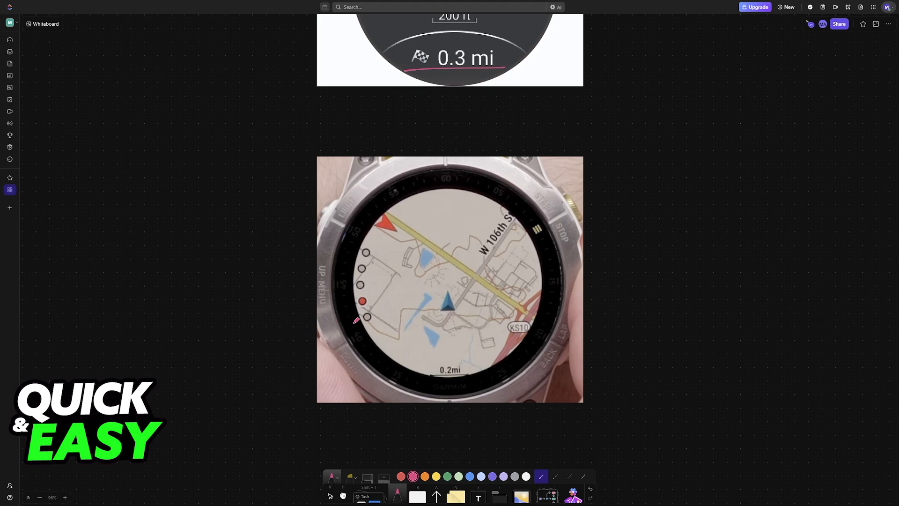
pyautogui.moveTo(348, 327); pyautogui.dragTo(348, 262)
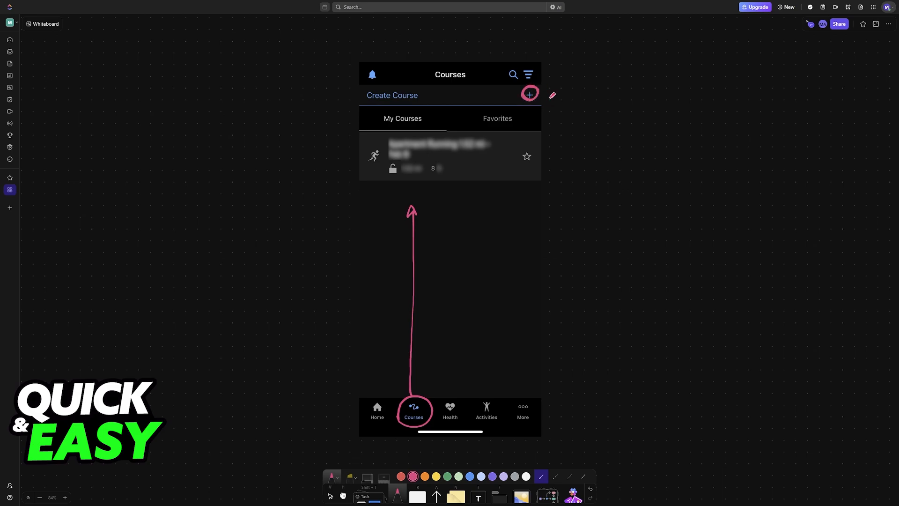
# Step: Draw a pink arrow from the circled plus to a handwritten, underlined 'Course' label
pyautogui.moveTo(559, 93); pyautogui.dragTo(584, 92)
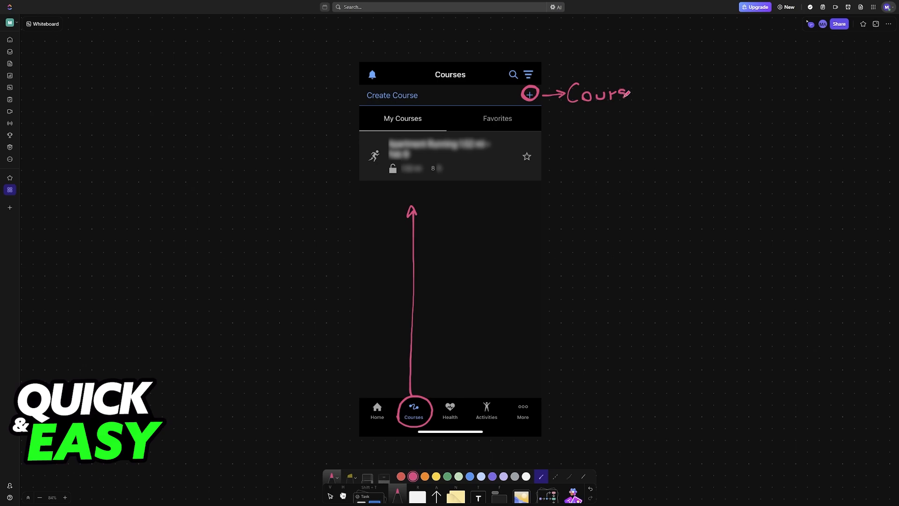
pyautogui.moveTo(631, 93); pyautogui.dragTo(664, 103)
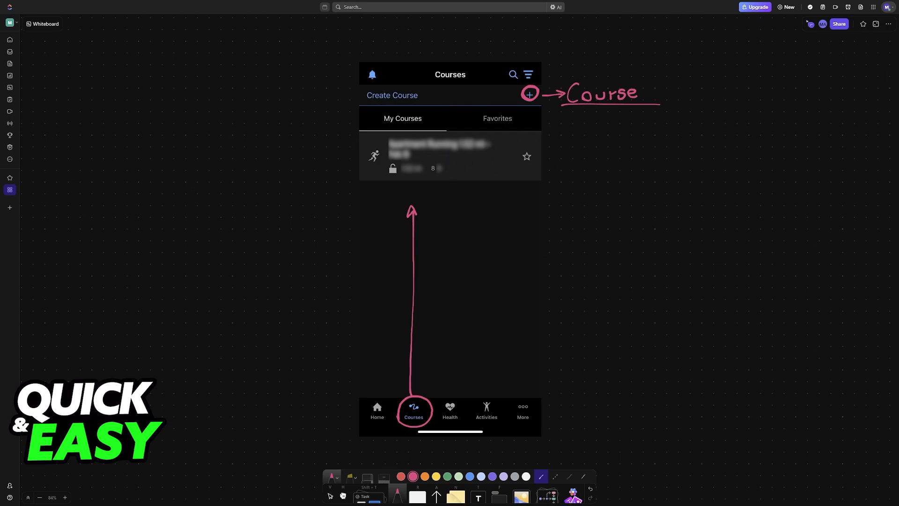
pyautogui.scroll(-3)
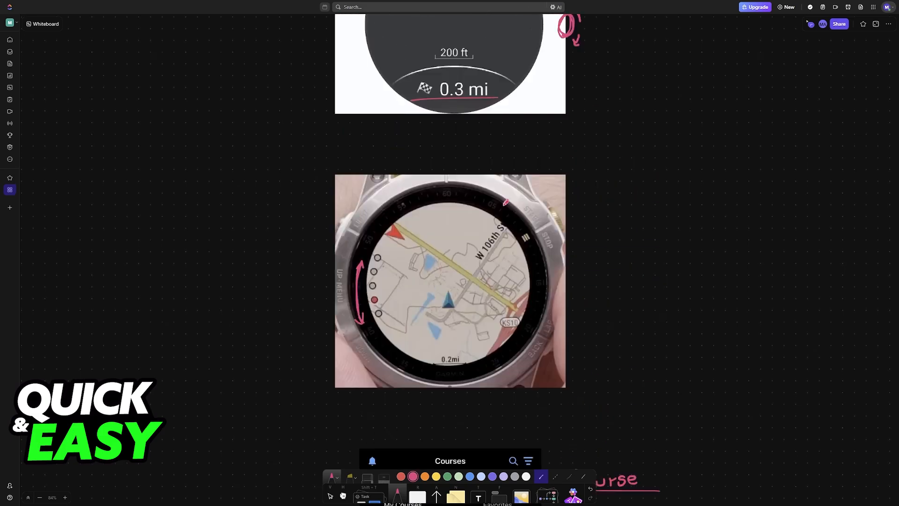